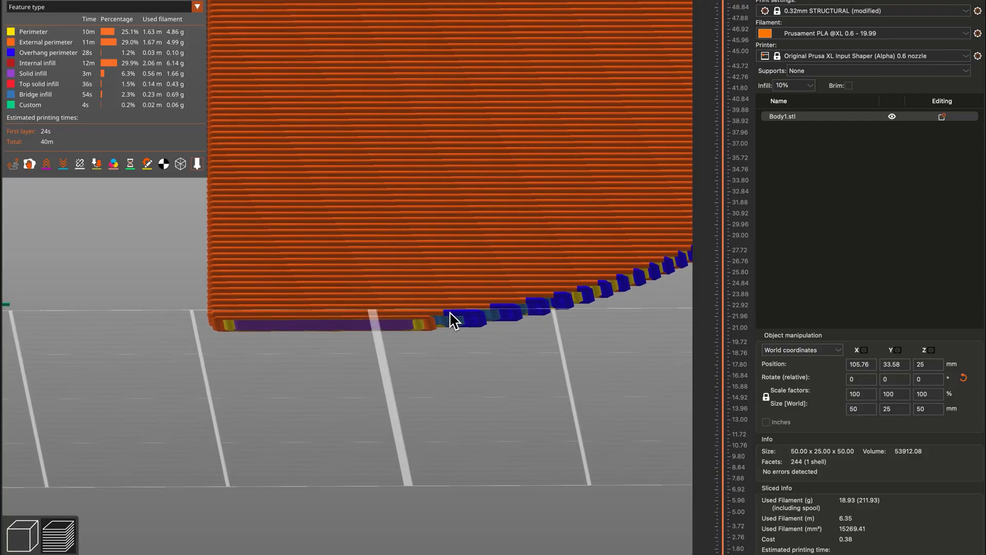
Zoom the plater view to inspect the two sliced copies of the block
scroll(up, 3)
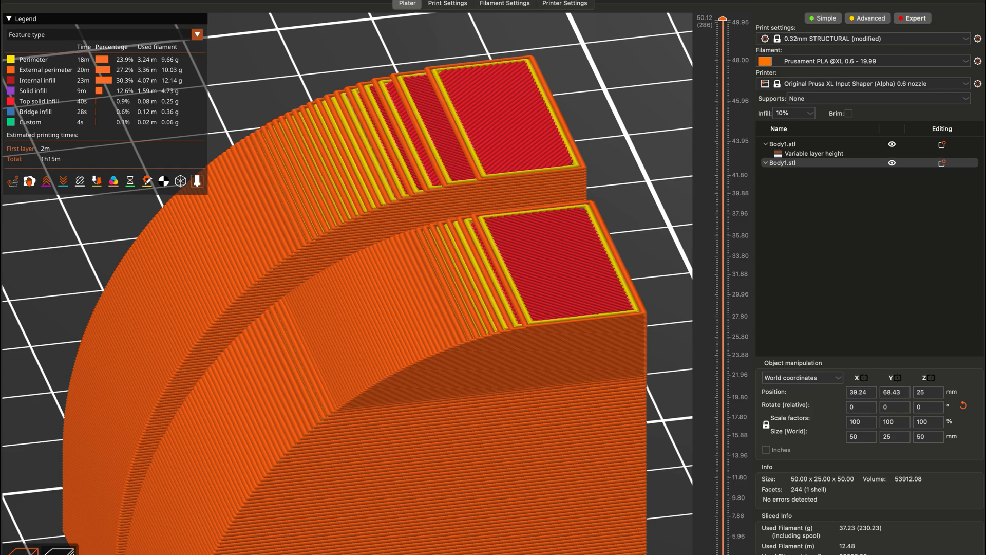
click(498, 27)
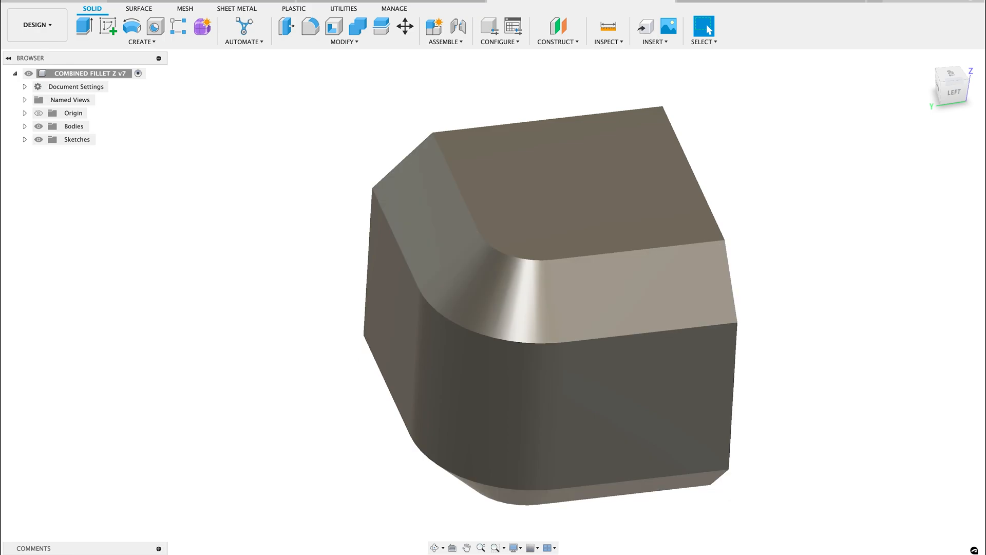
mouse_move(225, 496)
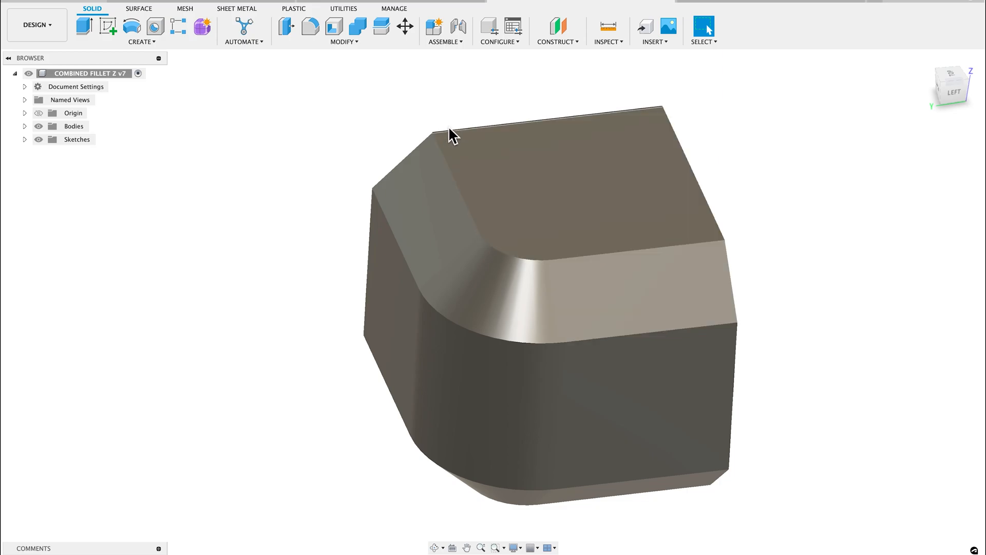
Edit the Chamfer feature to a 10 mm distance so it cuts deeper into the corner
click(445, 377)
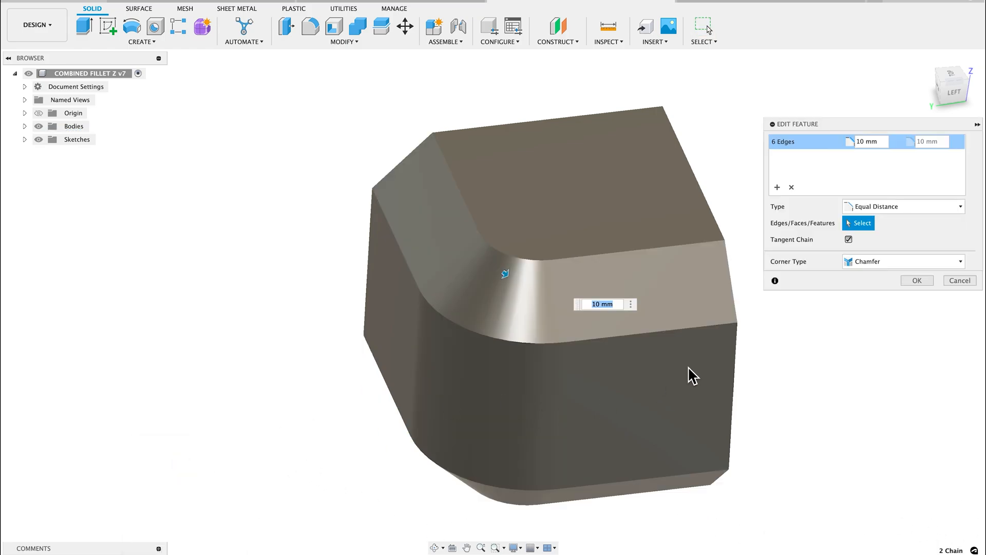
mouse_move(615, 334)
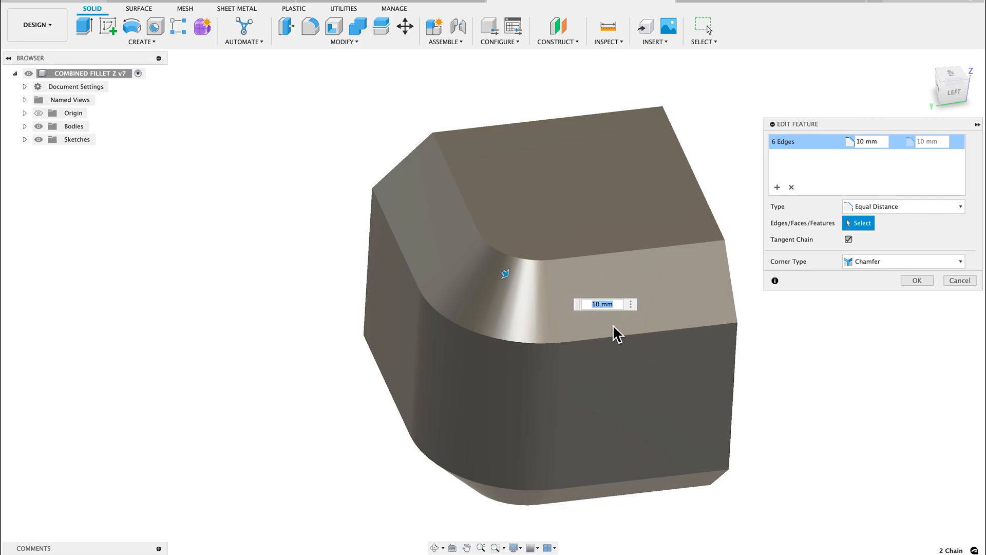
click(917, 280)
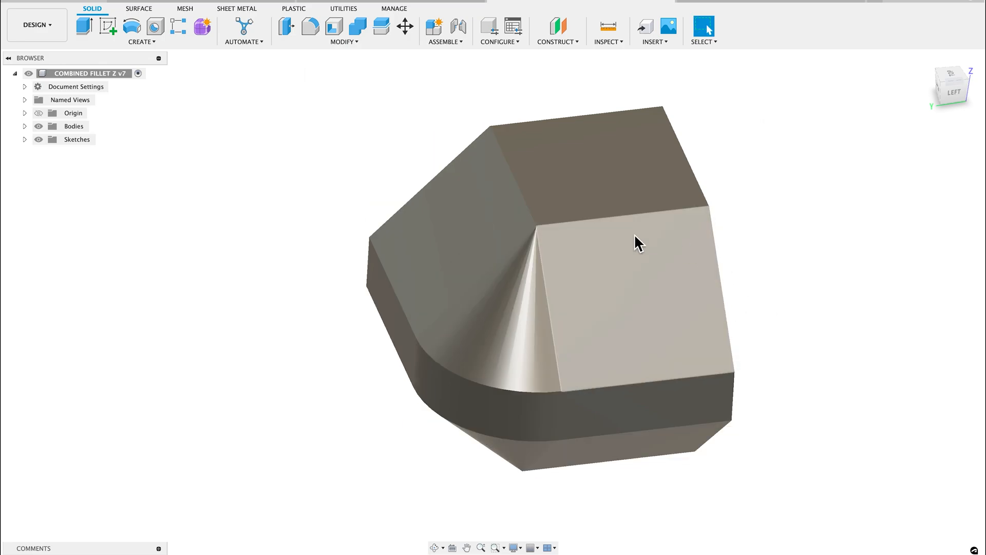